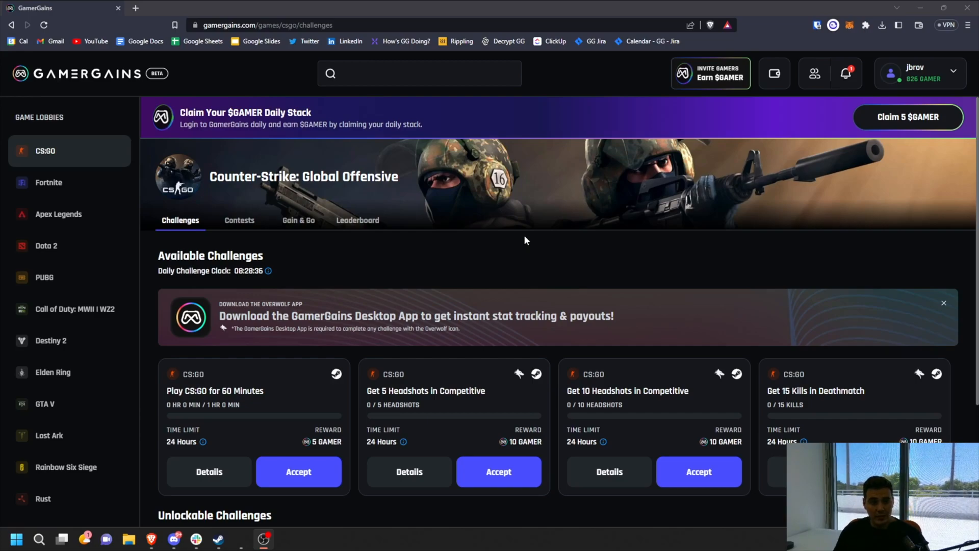
{"action": "mouse_move", "coordinate": [356, 276]}
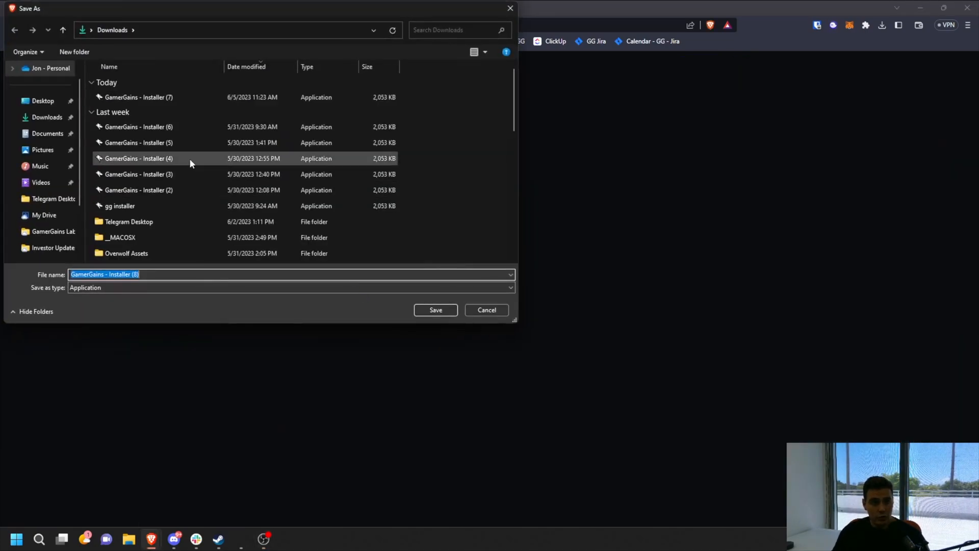
Save the GamerGains desktop installer to the Downloads folder.
{"action": "left_click", "coordinate": [485, 311]}
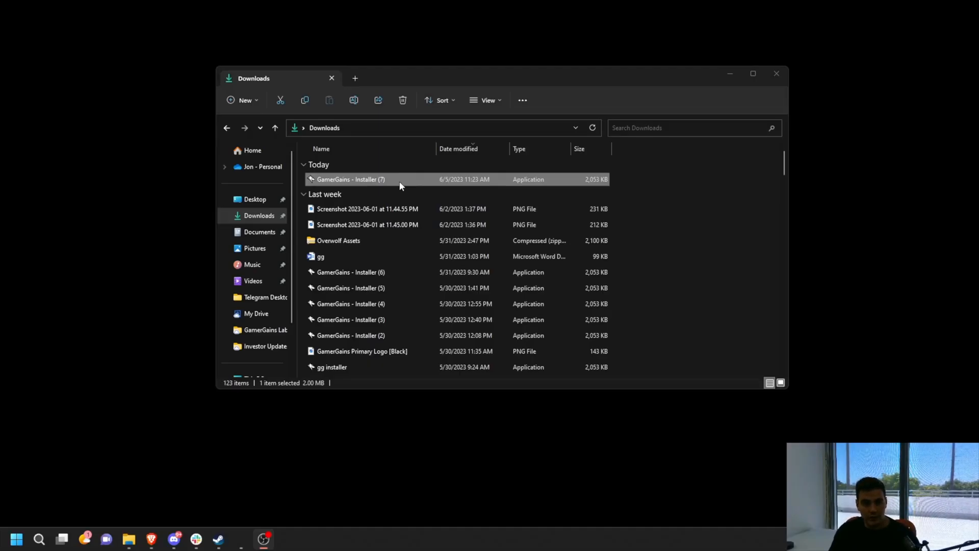
Run the downloaded installer, accept Overwolf's terms and privacy policy, and install GamerGains.
{"action": "double_click", "coordinate": [350, 180]}
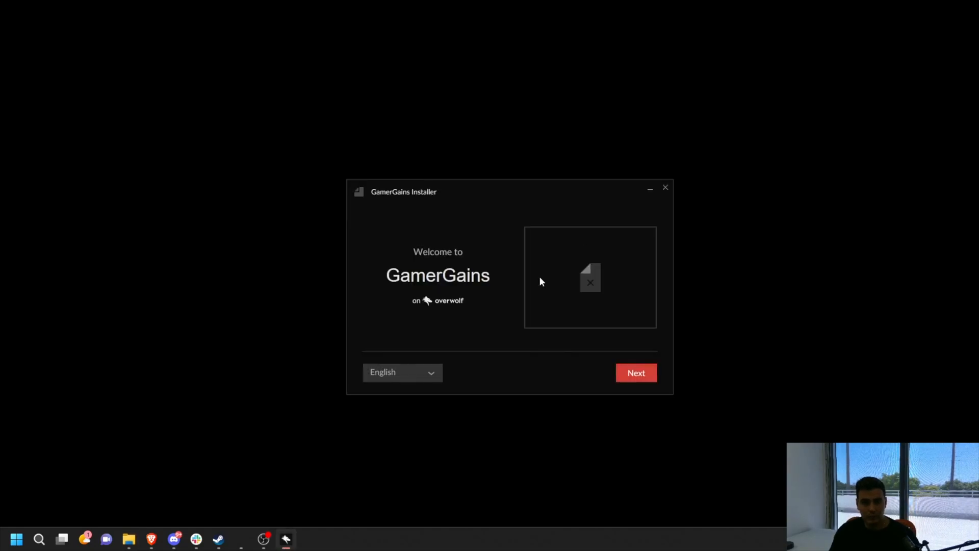
{"action": "left_click", "coordinate": [636, 373]}
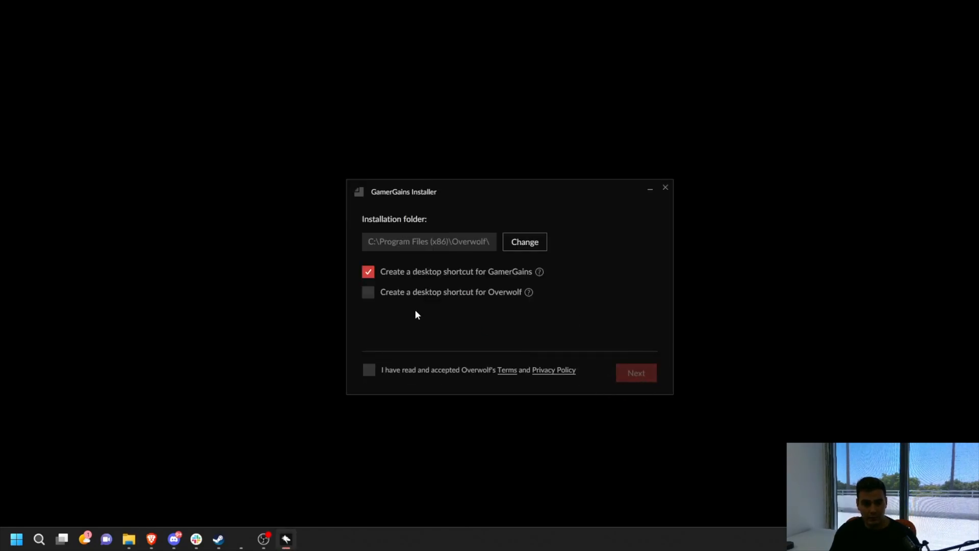
{"action": "left_click", "coordinate": [368, 370]}
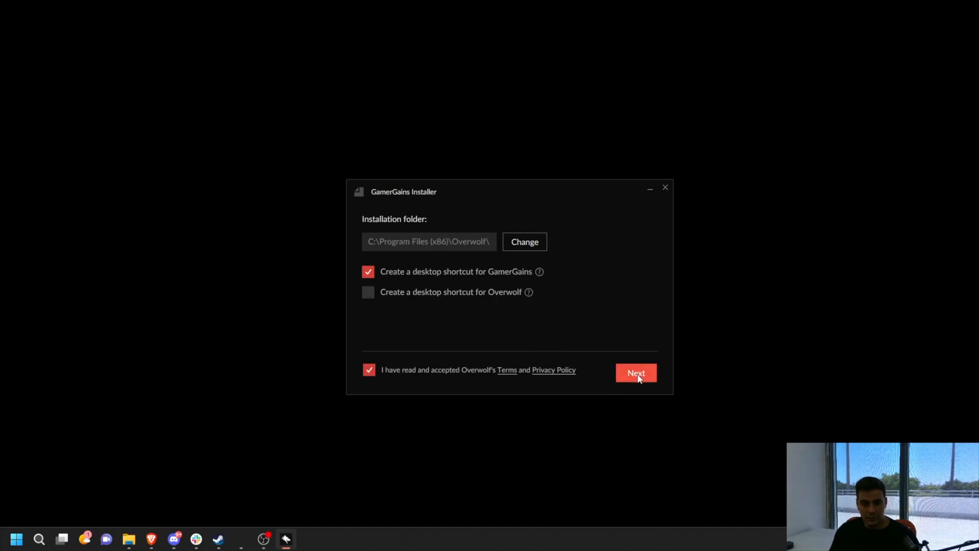
{"action": "left_click", "coordinate": [635, 373]}
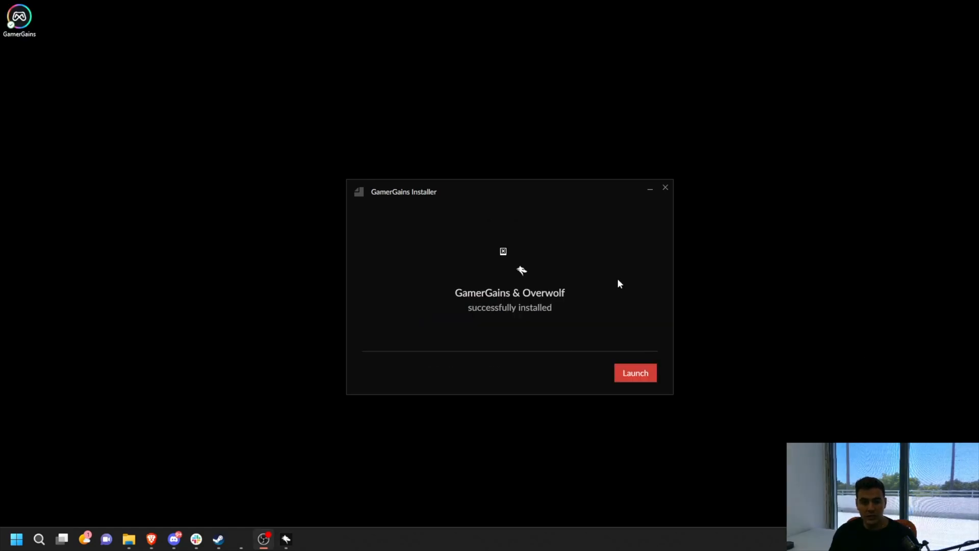
Launch the installed GamerGains app and start logging in with the Discord account.
{"action": "left_click", "coordinate": [635, 373]}
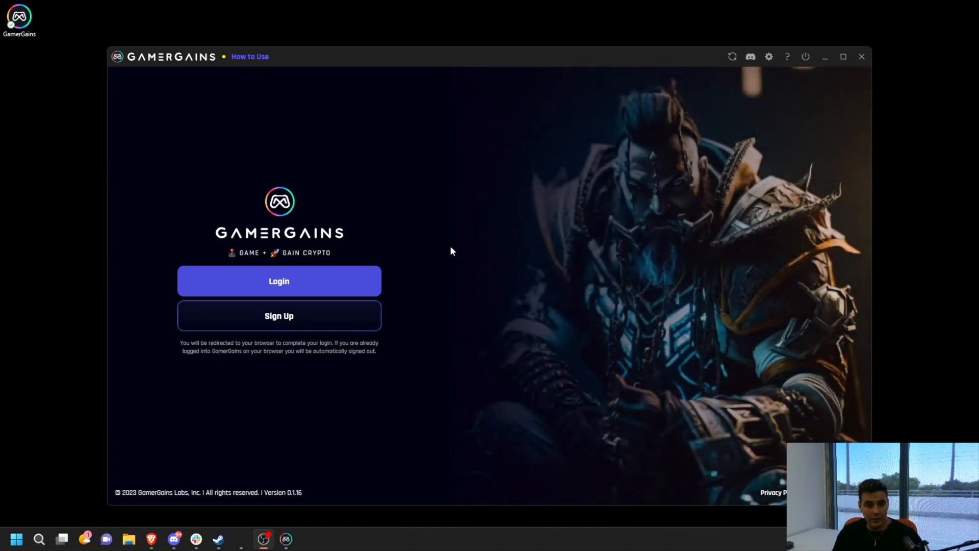
{"action": "left_click", "coordinate": [279, 281]}
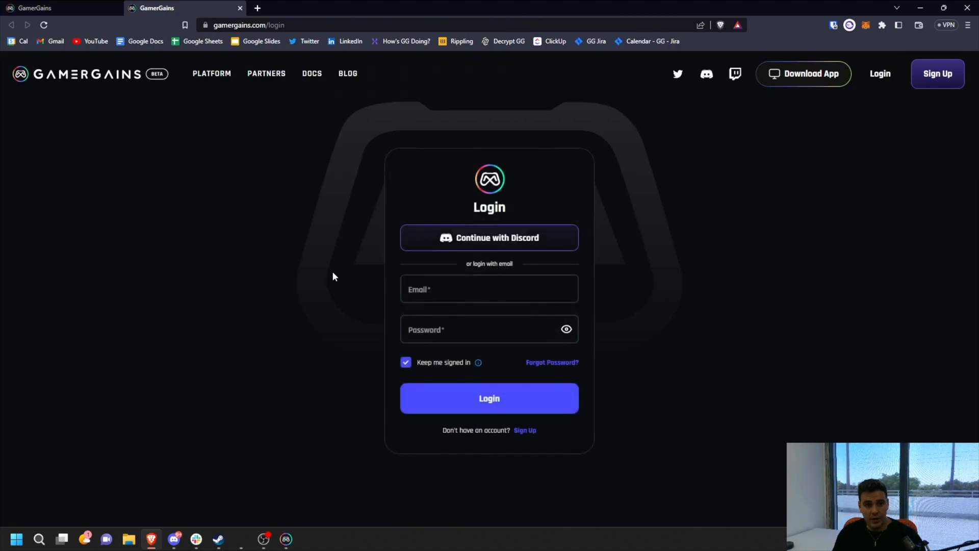
{"action": "left_click", "coordinate": [489, 238]}
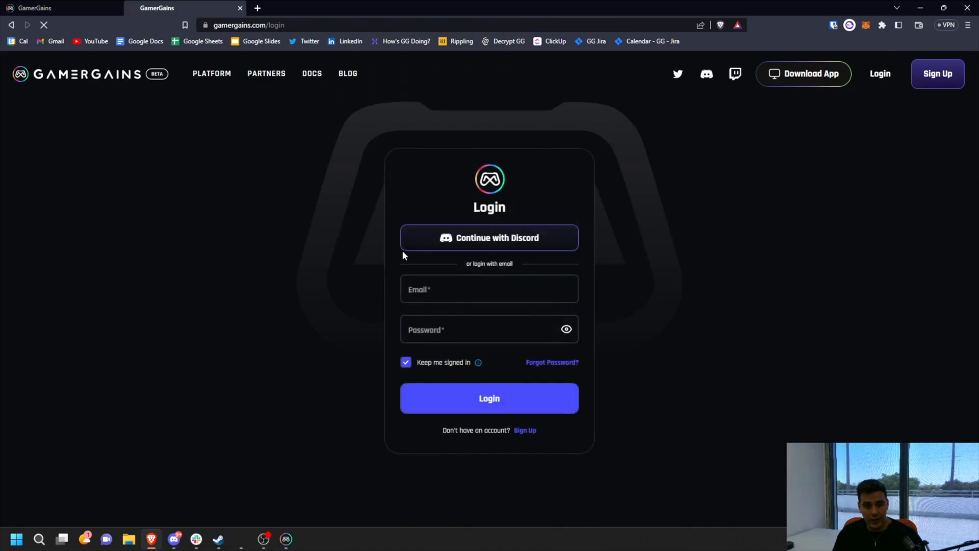
Finish Discord sign-in, claim the daily 5 $GAMER stack and dismiss the reward notice.
{"action": "left_click", "coordinate": [489, 238]}
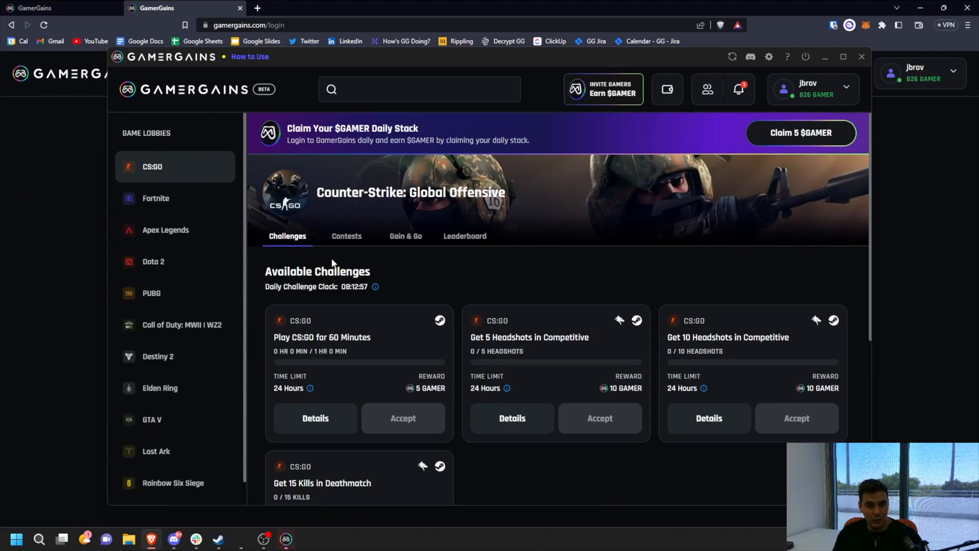
{"action": "mouse_move", "coordinate": [323, 258]}
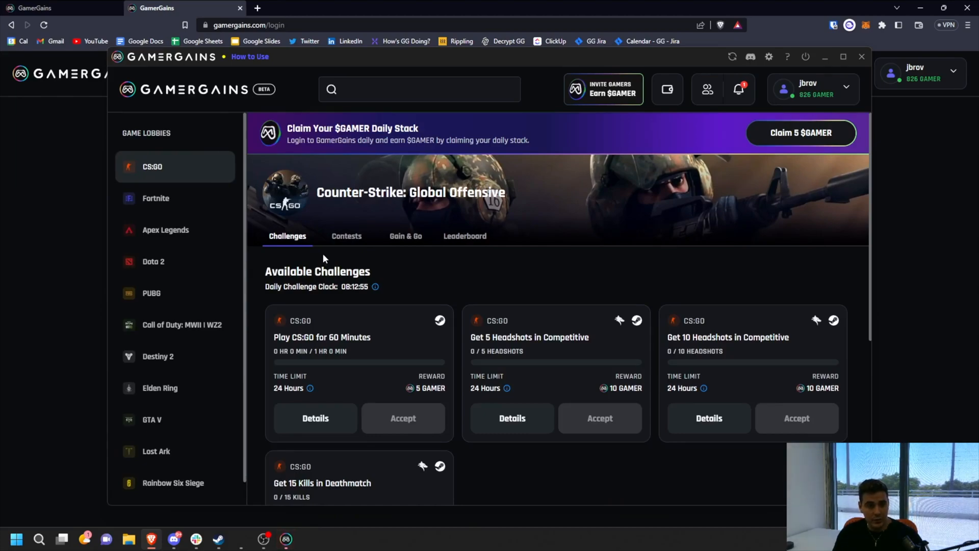
{"action": "mouse_move", "coordinate": [459, 135]}
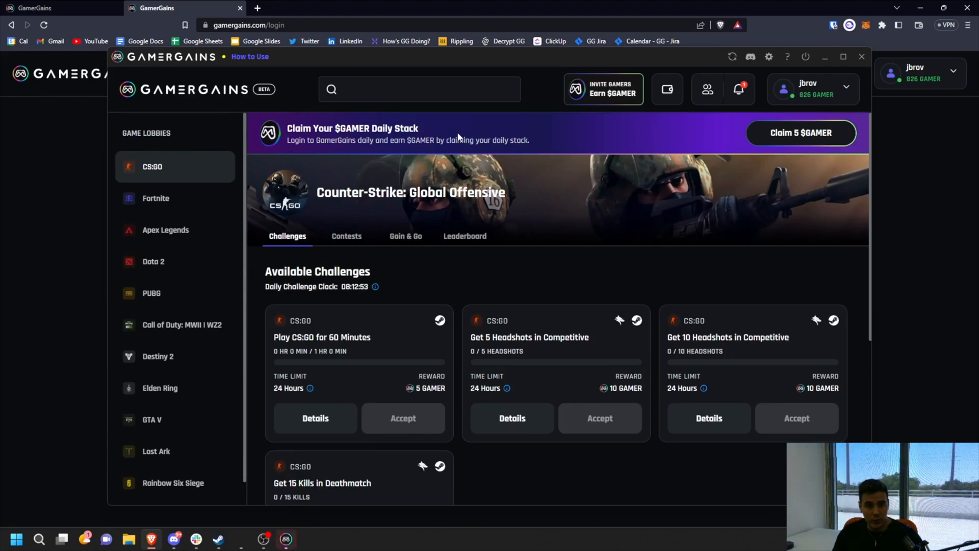
{"action": "left_click", "coordinate": [801, 133]}
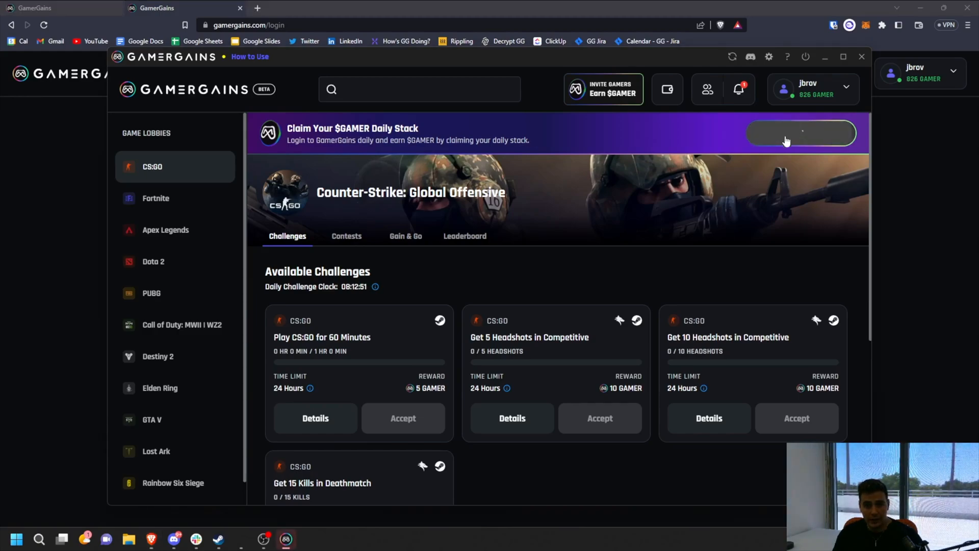
{"action": "left_click", "coordinate": [802, 133]}
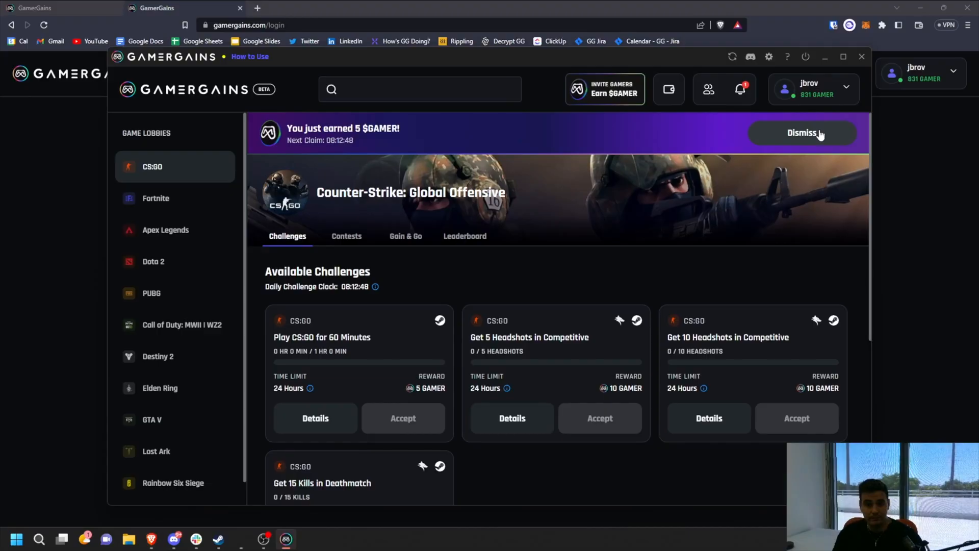
{"action": "left_click", "coordinate": [802, 133]}
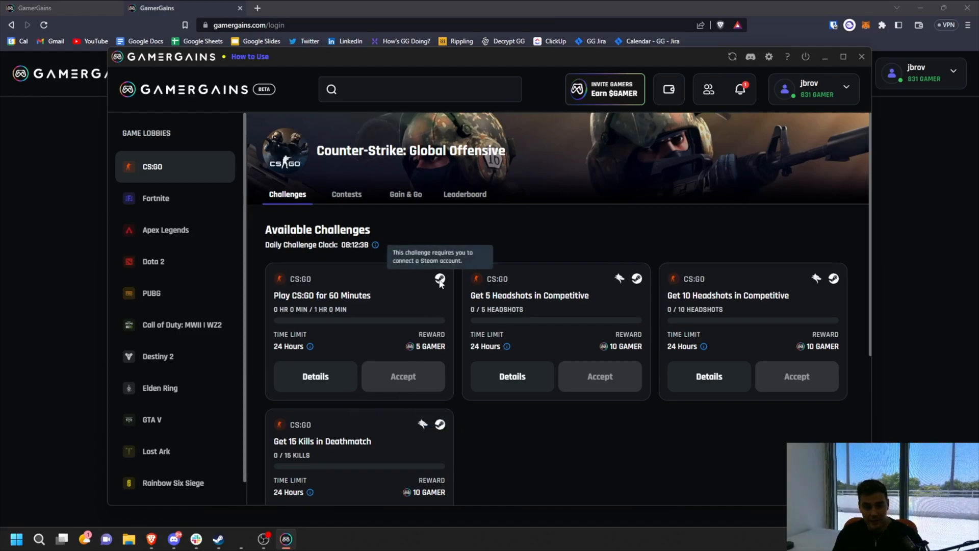
Go to the Linked Accounts section of the account settings.
{"action": "left_click", "coordinate": [812, 88]}
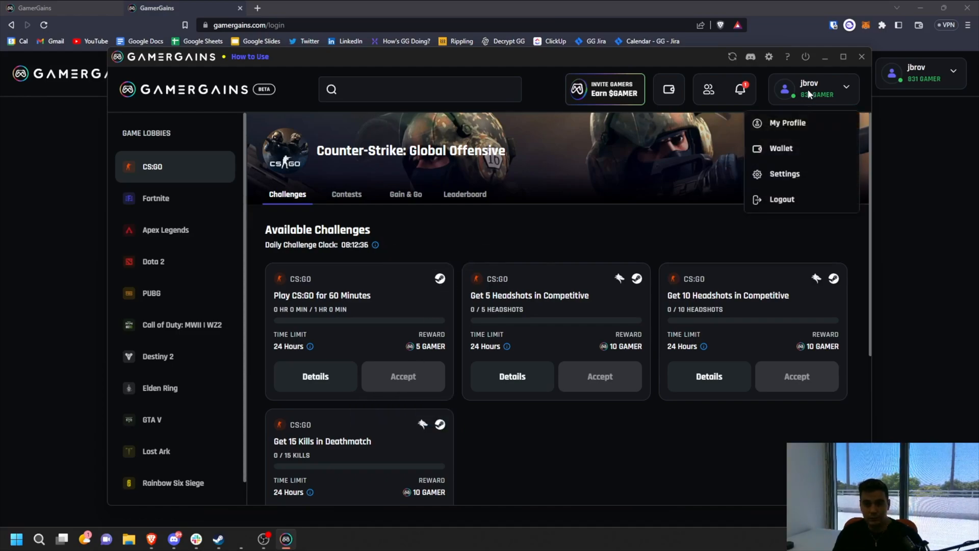
{"action": "left_click", "coordinate": [788, 123]}
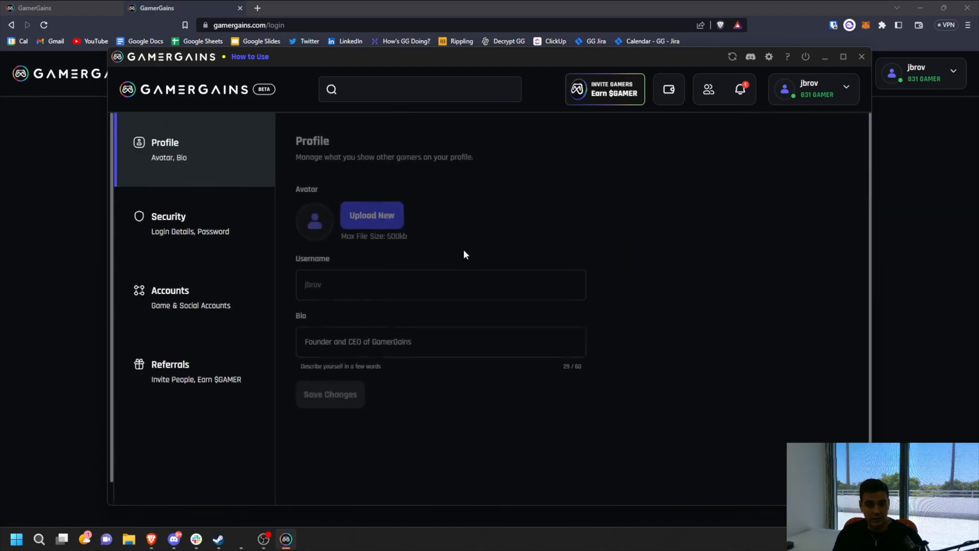
{"action": "left_click", "coordinate": [169, 297]}
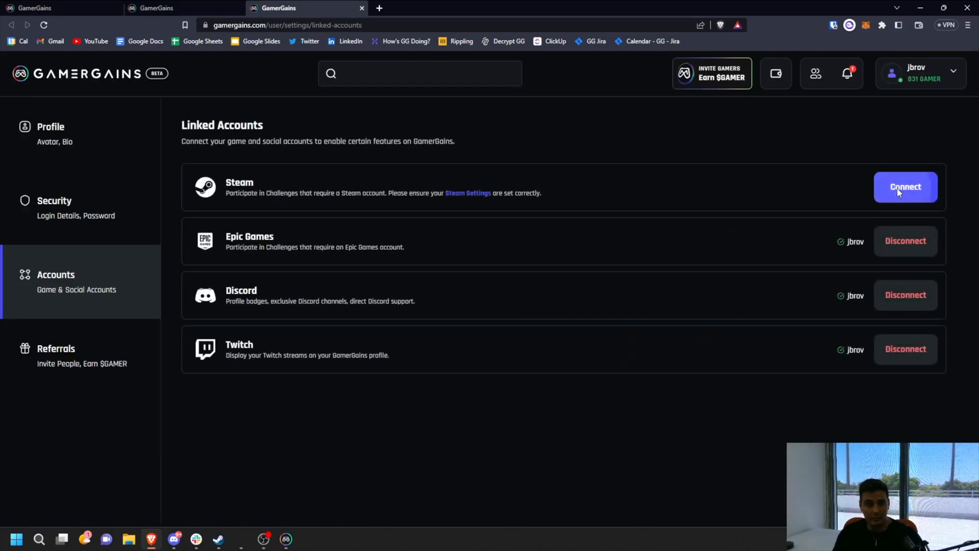
Connect the Steam account and authorise GamerGains through Steam sign-in.
{"action": "left_click", "coordinate": [905, 187]}
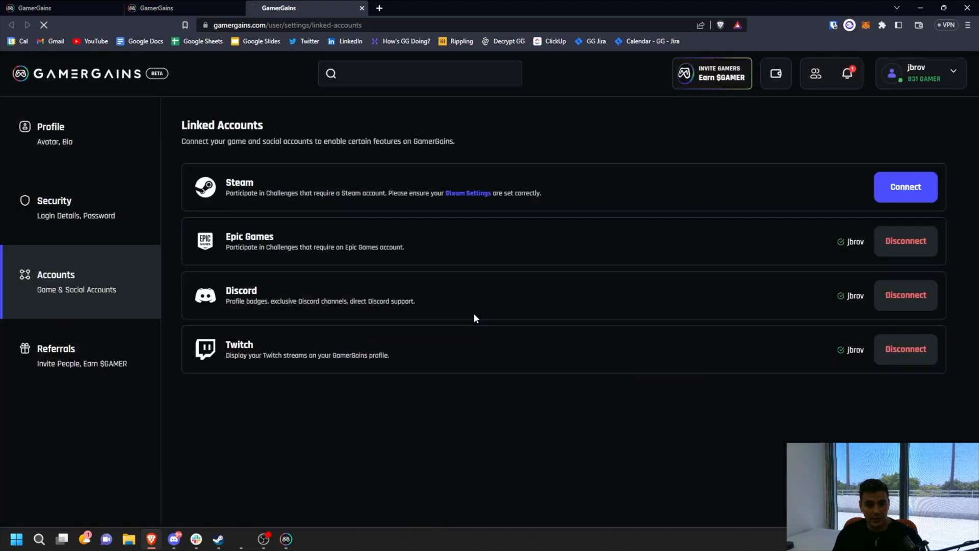
{"action": "left_click", "coordinate": [905, 185]}
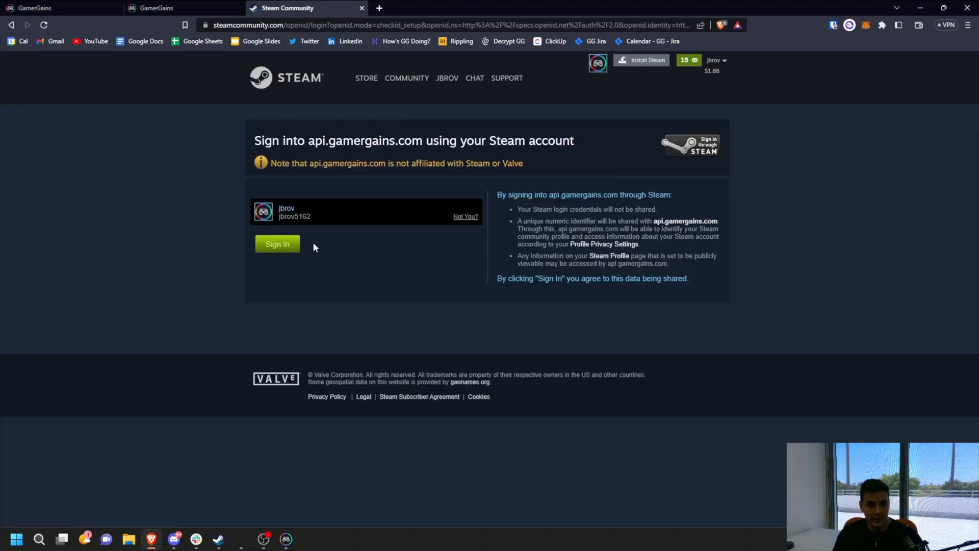
{"action": "left_click", "coordinate": [277, 244]}
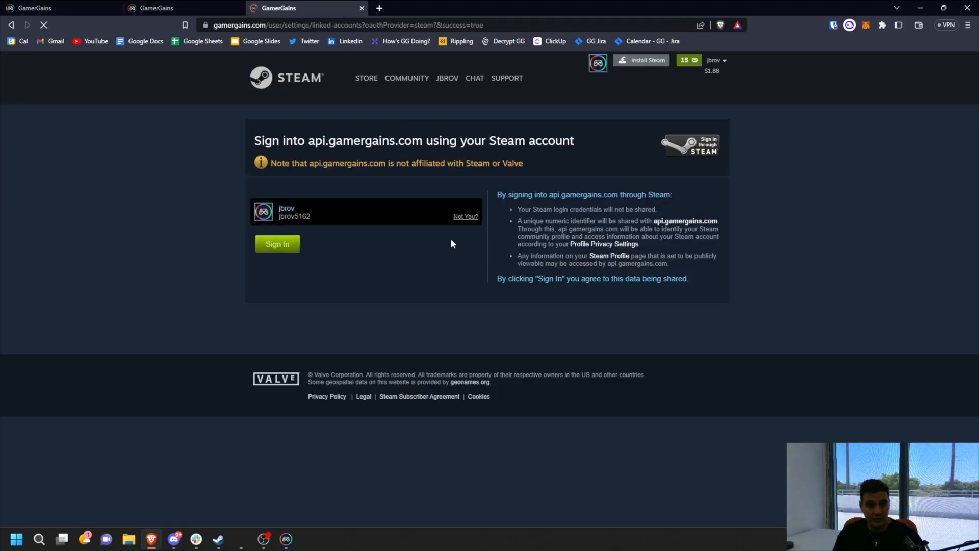
{"action": "left_click", "coordinate": [278, 244]}
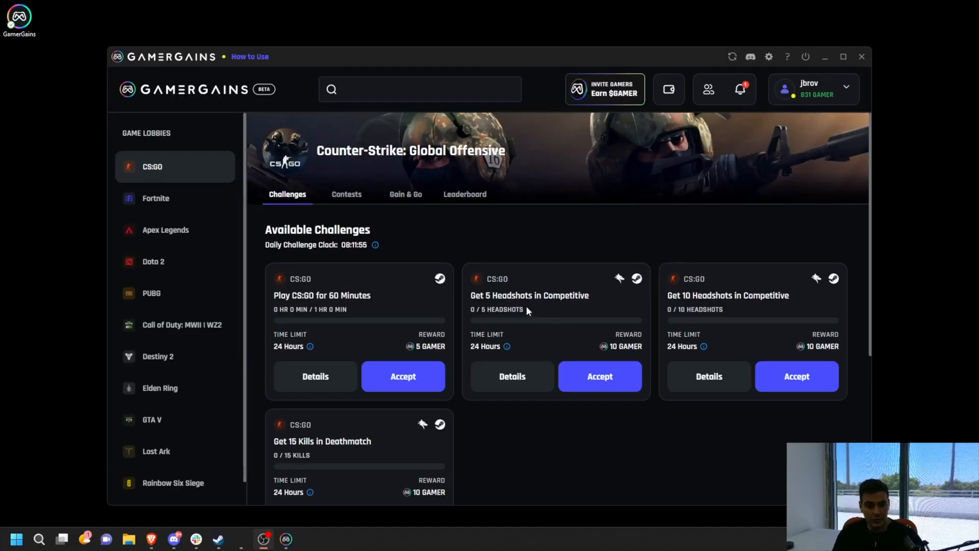
Accept the 'Get 15 Kills in Deathmatch' CS:GO challenge, starting its 24-hour timer.
{"action": "scroll", "scroll_direction": "down", "scroll_amount": 3}
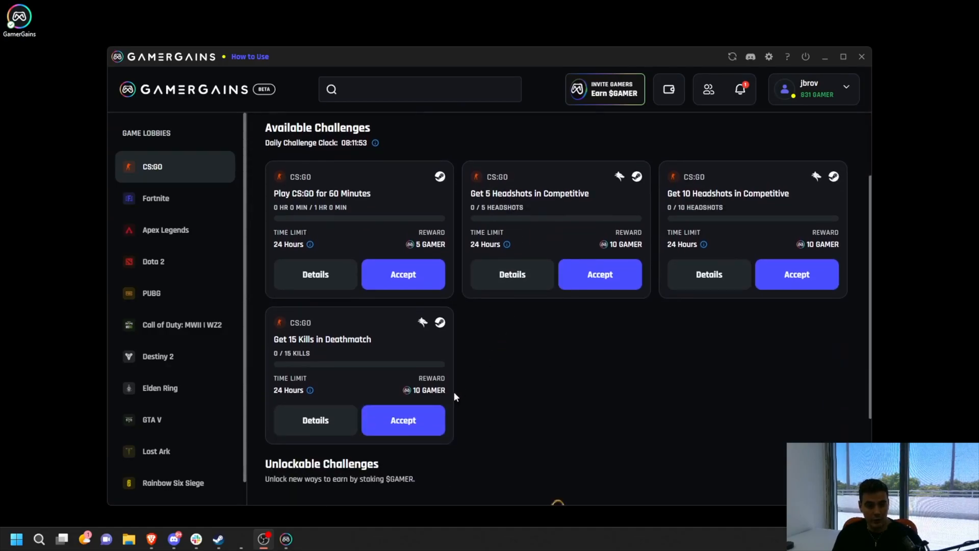
{"action": "left_click", "coordinate": [403, 419]}
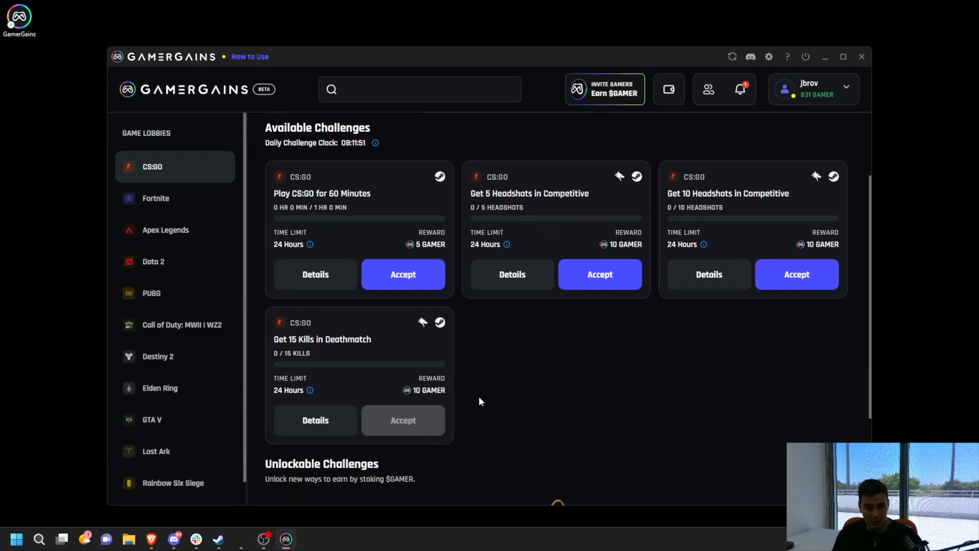
{"action": "left_click", "coordinate": [403, 419]}
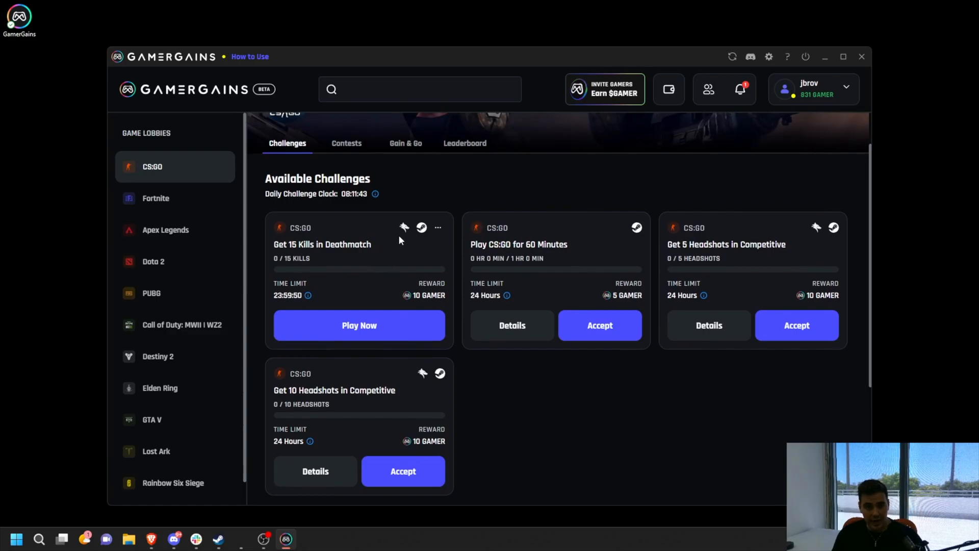
{"action": "mouse_move", "coordinate": [404, 226]}
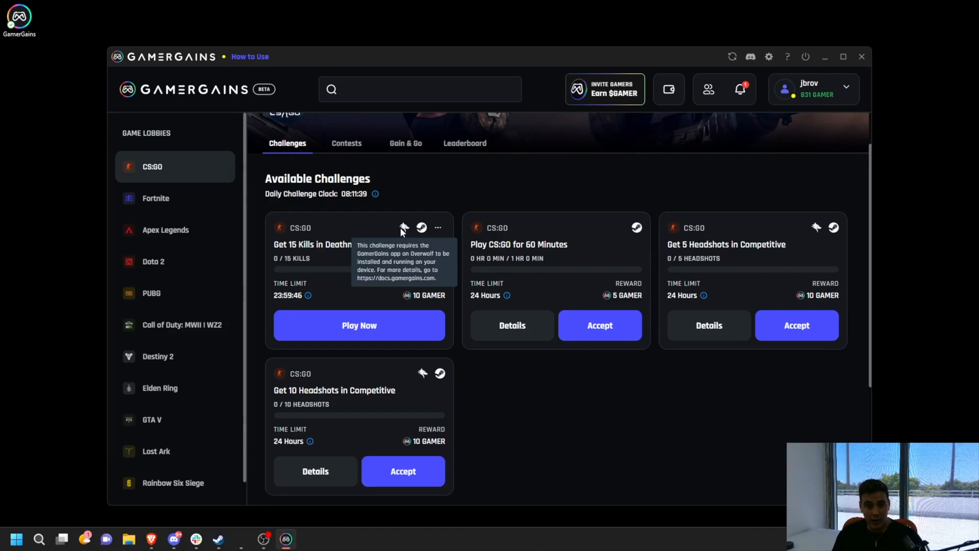
{"action": "mouse_move", "coordinate": [360, 325]}
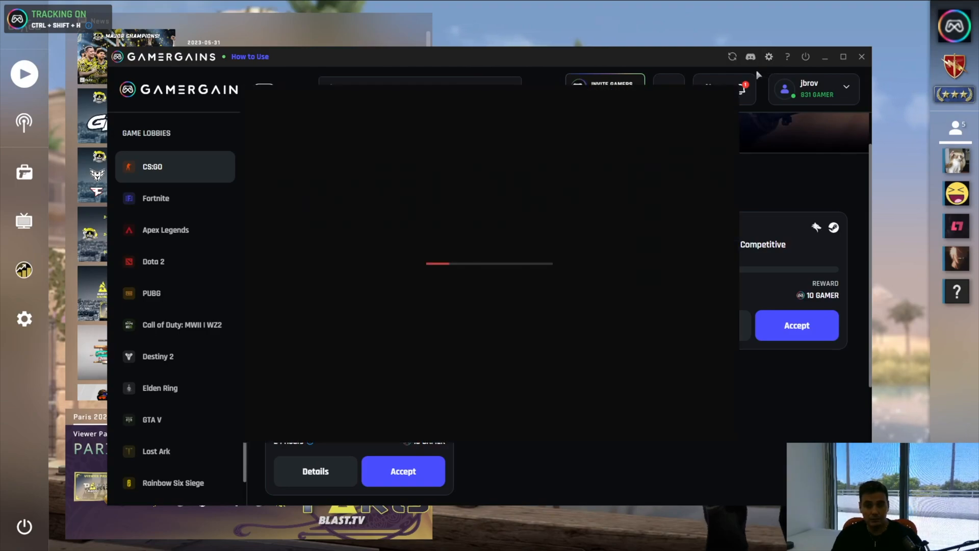
View the CS:GO and Apex Legends overlay hotkeys under Overlay & Hotkeys, then collapse them.
{"action": "left_click", "coordinate": [769, 56]}
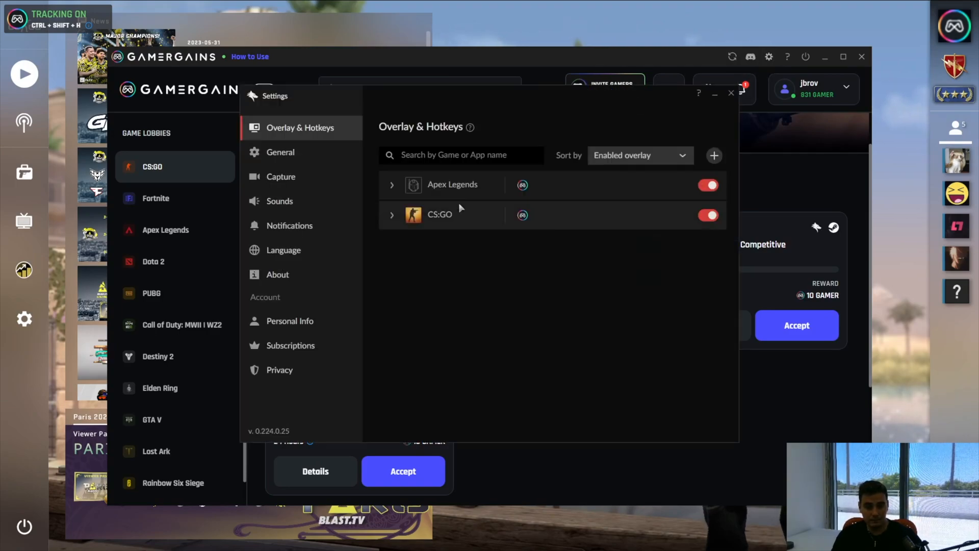
{"action": "left_click", "coordinate": [391, 214]}
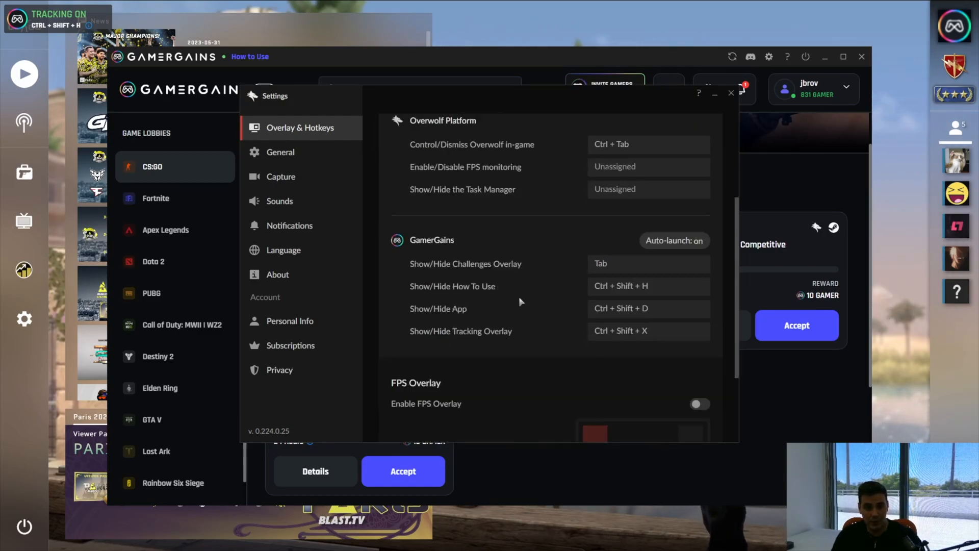
{"action": "left_click", "coordinate": [648, 263]}
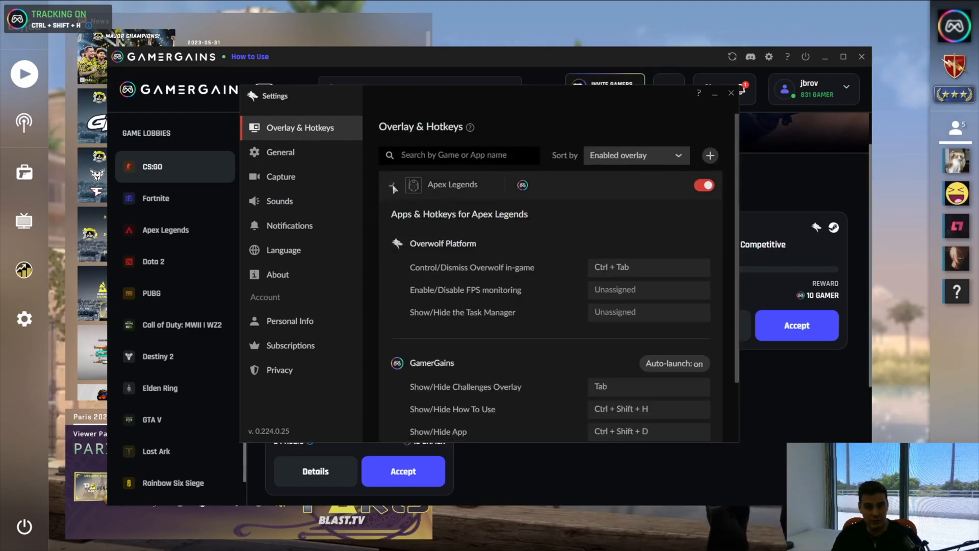
{"action": "left_click", "coordinate": [731, 93]}
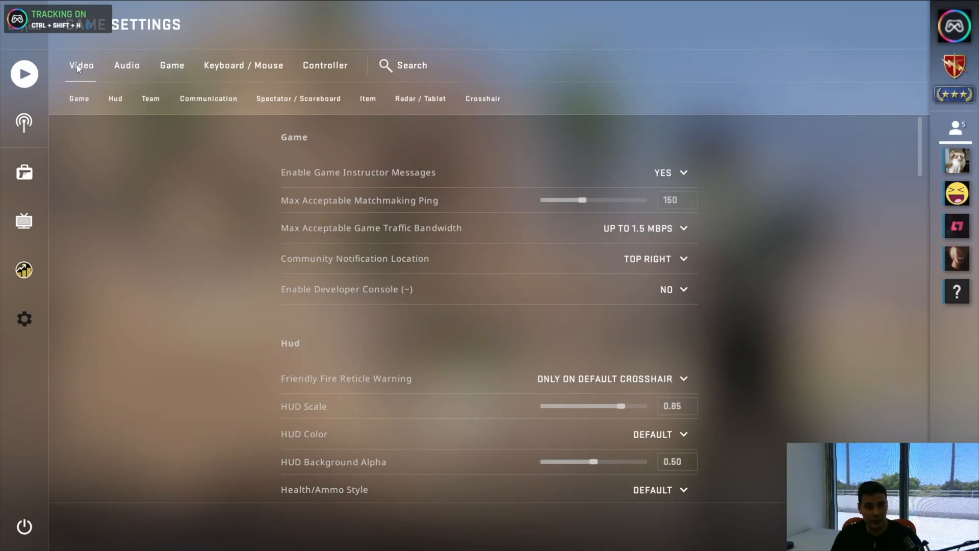
Check in CS:GO video settings that Display Mode is Fullscreen Windowed.
{"action": "left_click", "coordinate": [81, 65]}
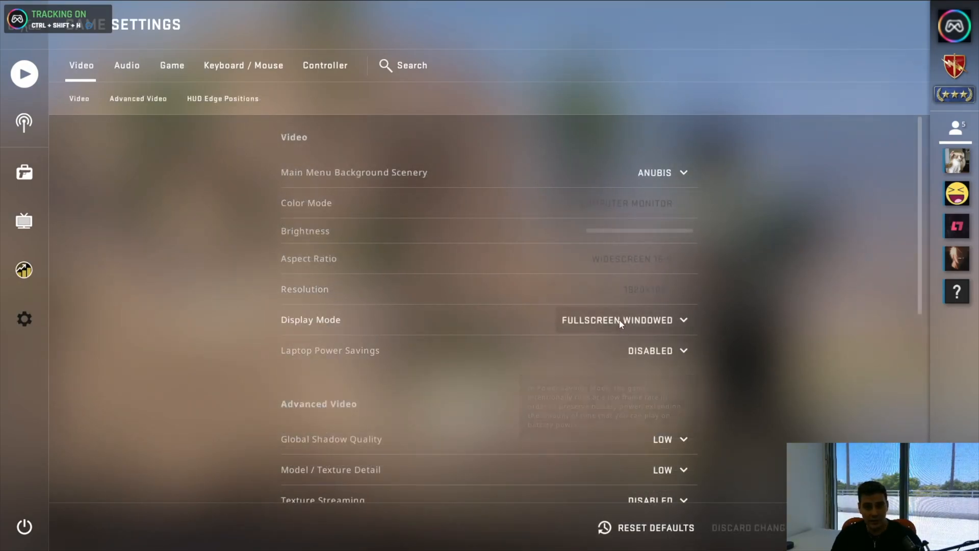
{"action": "left_click", "coordinate": [621, 319]}
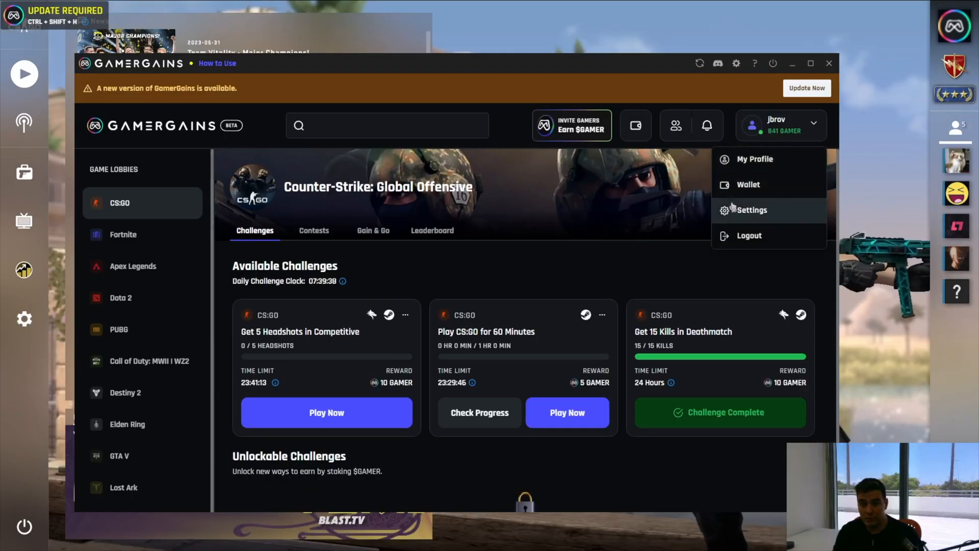
Confirm Steam, Epic Games, Discord and Twitch are linked, then hide the overlay.
{"action": "left_click", "coordinate": [752, 210]}
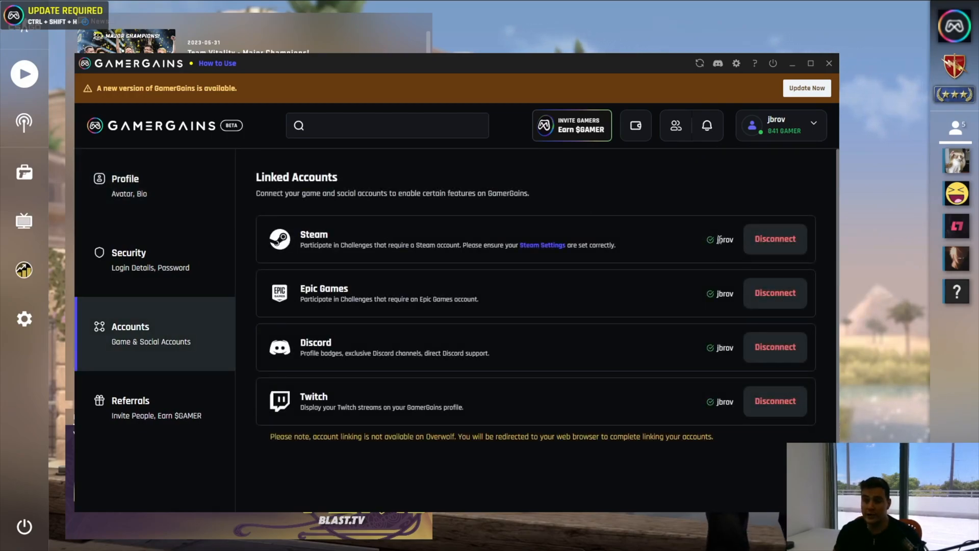
{"action": "mouse_move", "coordinate": [386, 239]}
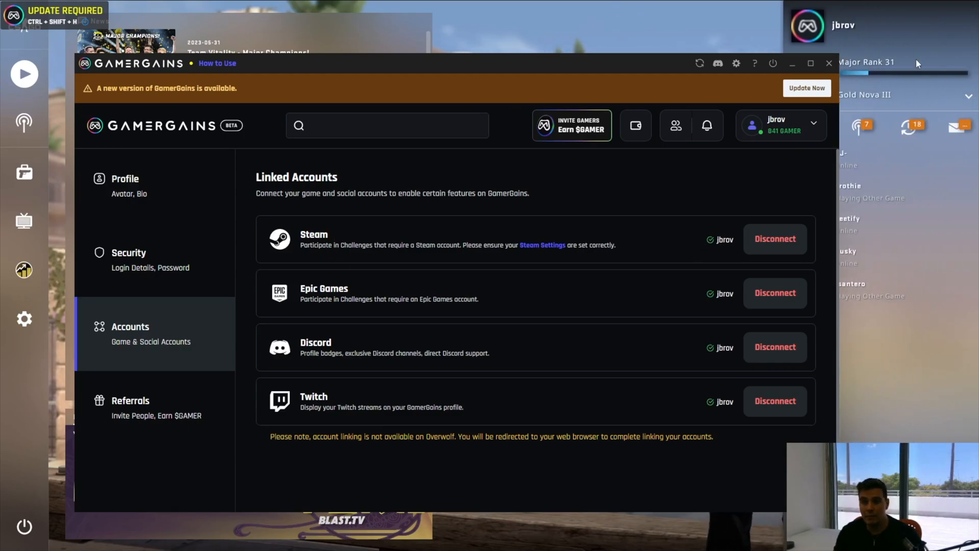
{"action": "left_click", "coordinate": [829, 63]}
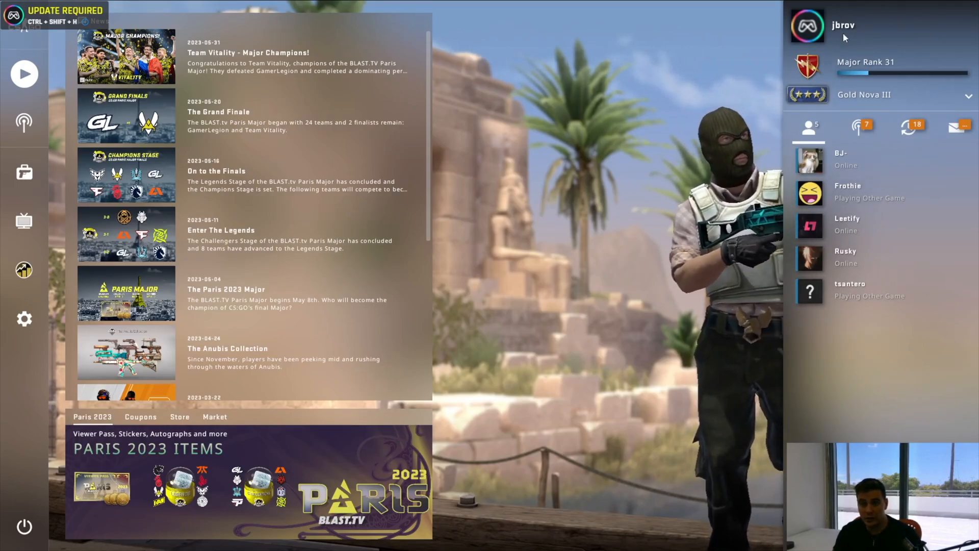
Bring up CS:GO's Play screen to pick a game mode.
{"action": "left_click", "coordinate": [23, 73]}
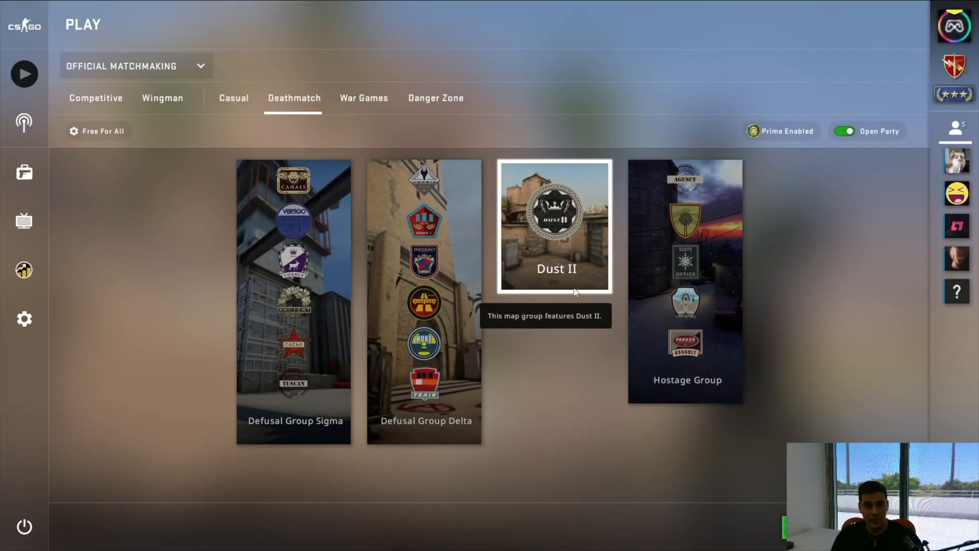
{"action": "mouse_move", "coordinate": [739, 424]}
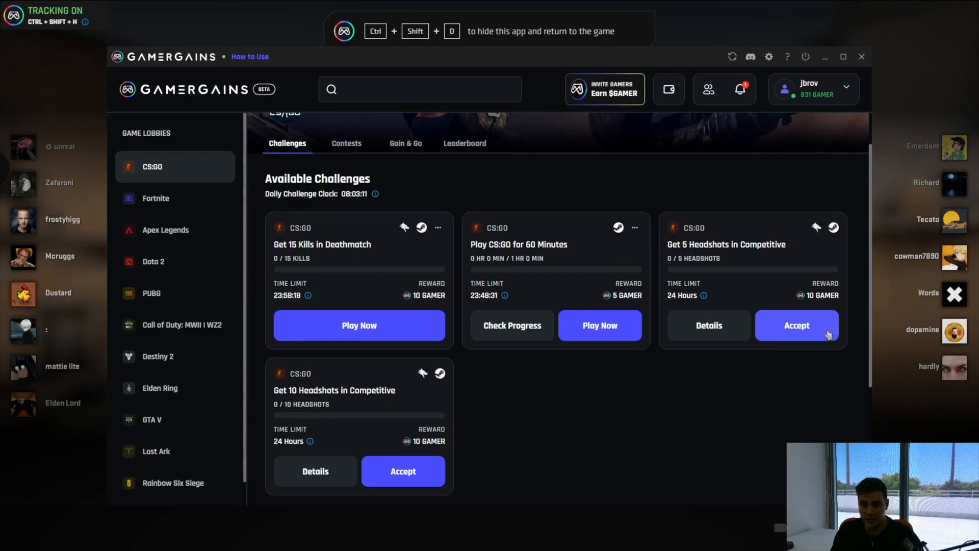
Hide GamerGains with Ctrl+Shift+D and play Deathmatch until the challenge reads 15/15 kills.
{"action": "key", "text": "ctrl+shift+d"}
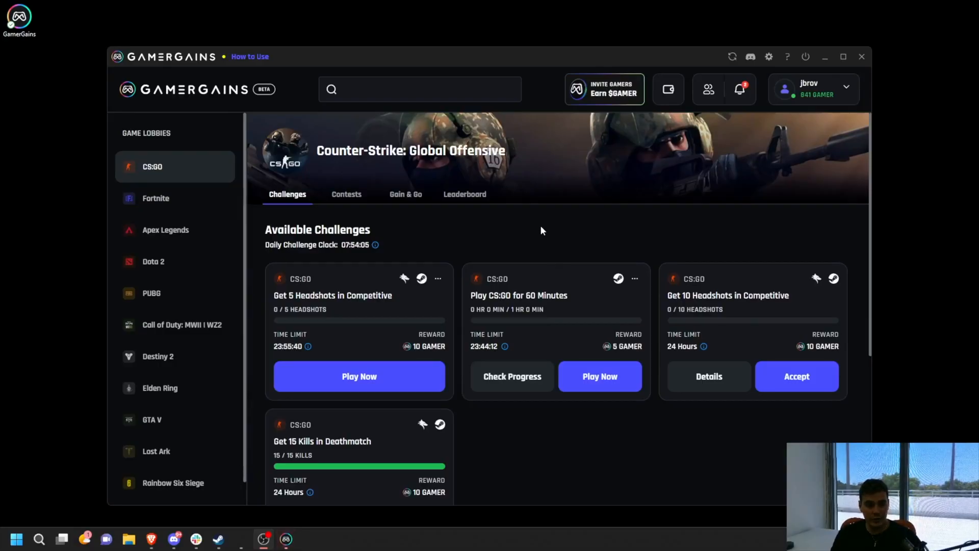
{"action": "mouse_move", "coordinate": [552, 228]}
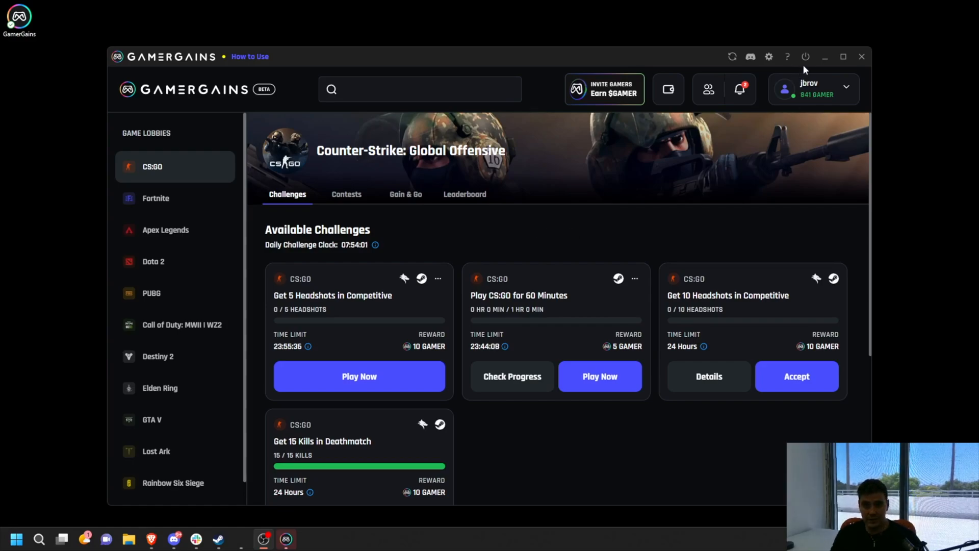
{"action": "mouse_move", "coordinate": [806, 56]}
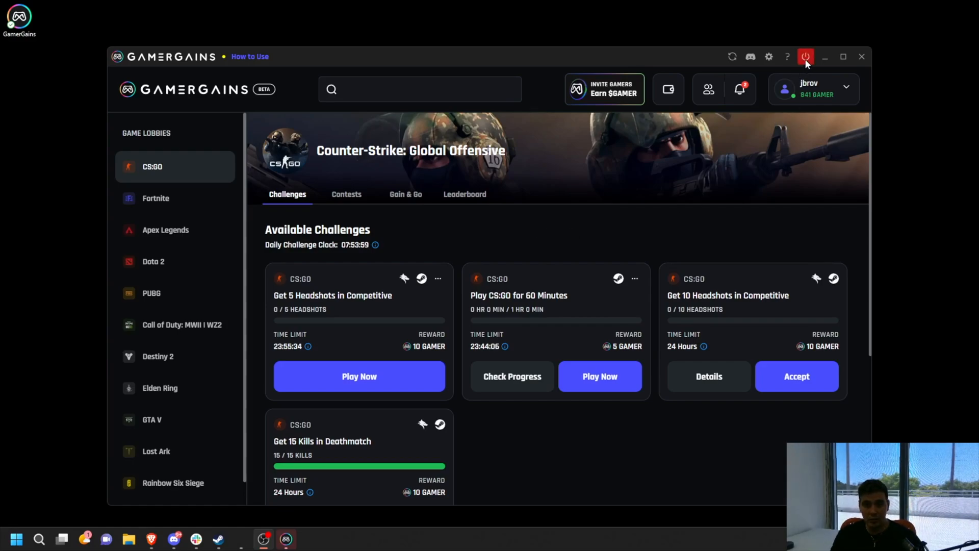
Exit GamerGains entirely via the power icon and confirm Yes to quit.
{"action": "left_click", "coordinate": [805, 56]}
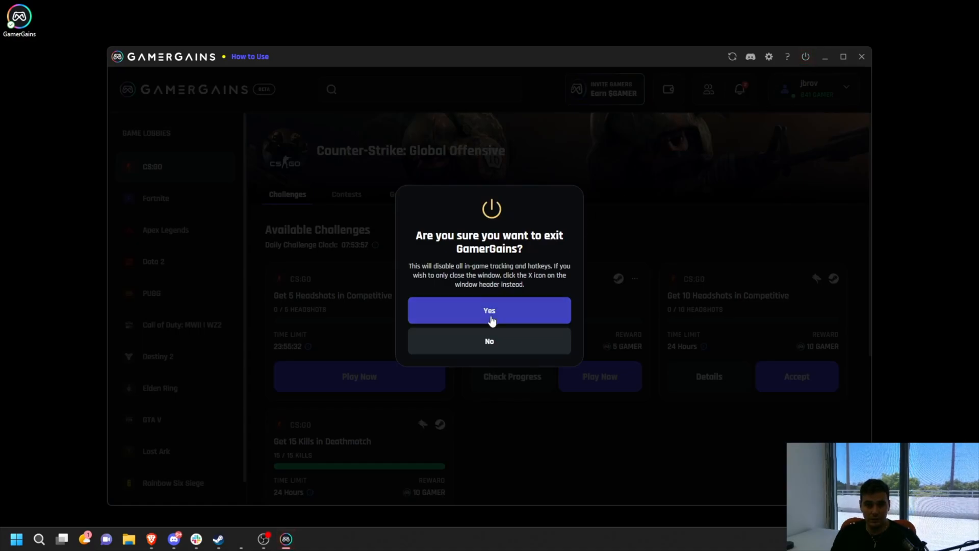
{"action": "left_click", "coordinate": [488, 310]}
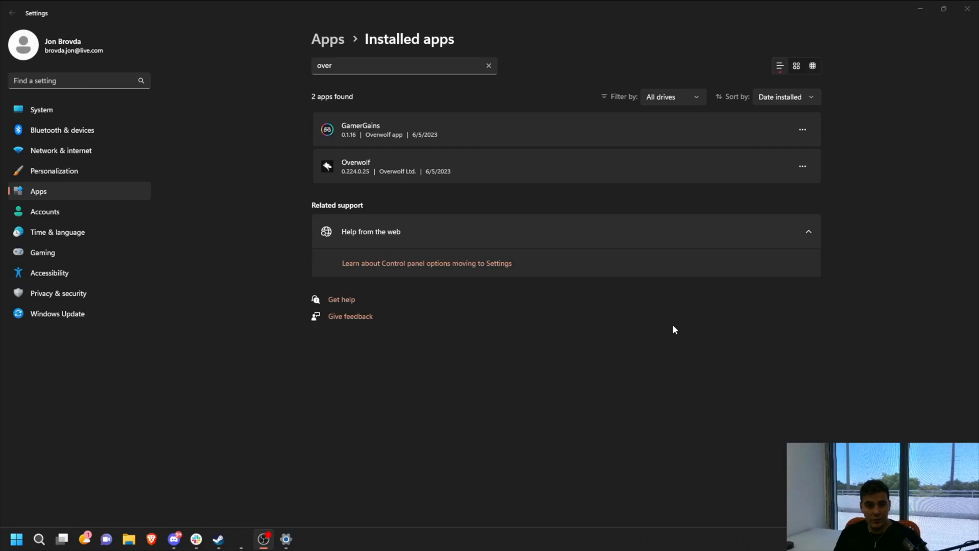
{"action": "mouse_move", "coordinate": [513, 331]}
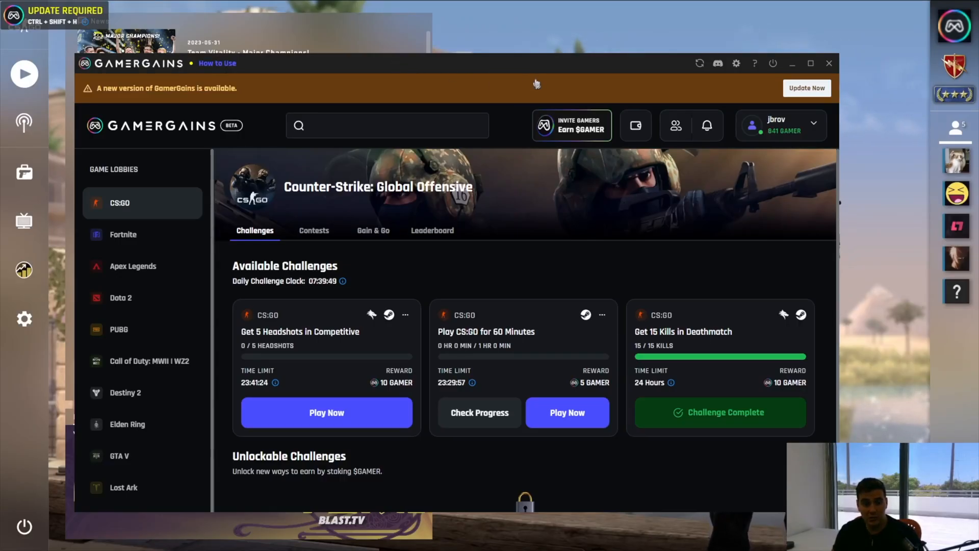
{"action": "mouse_move", "coordinate": [496, 95]}
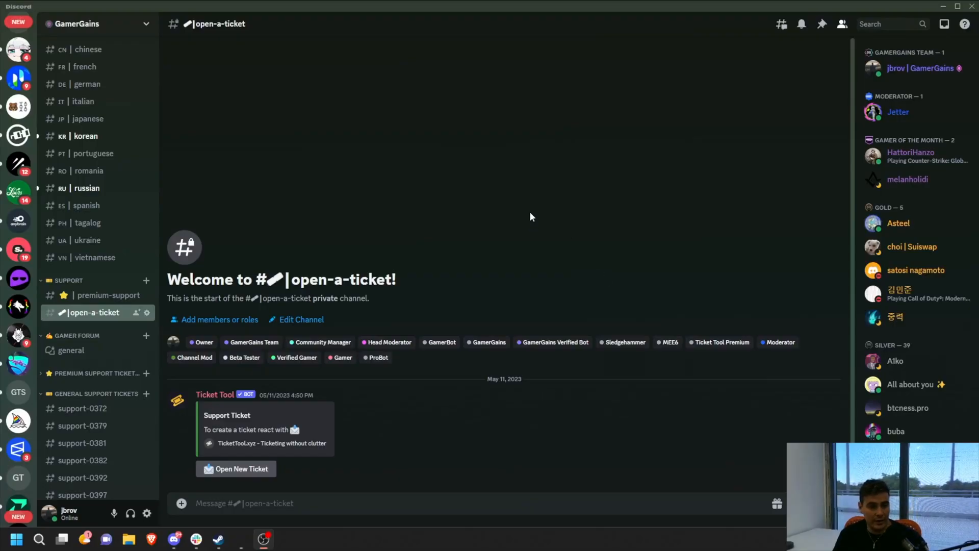
{"action": "mouse_move", "coordinate": [462, 239]}
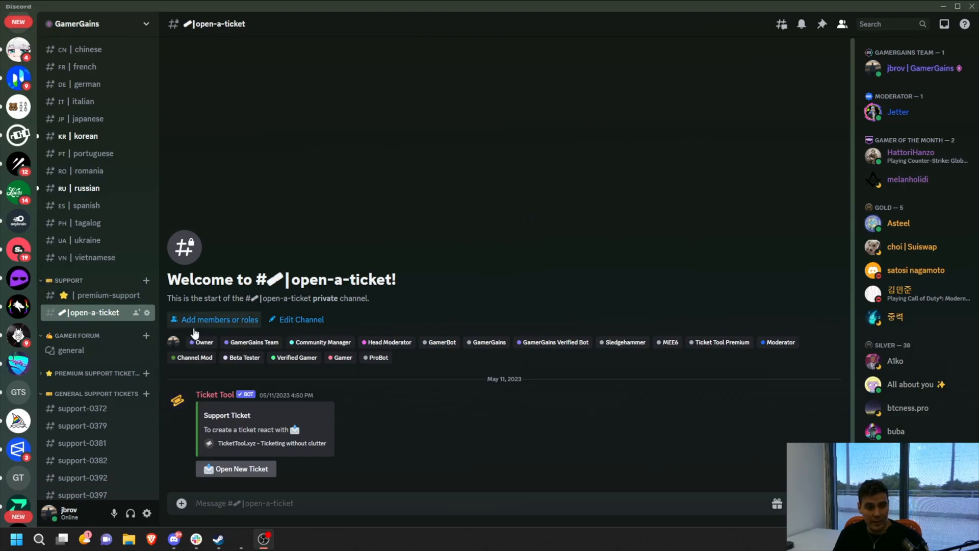
Start a new support ticket in the open-a-ticket channel and focus its email field.
{"action": "left_click", "coordinate": [235, 469]}
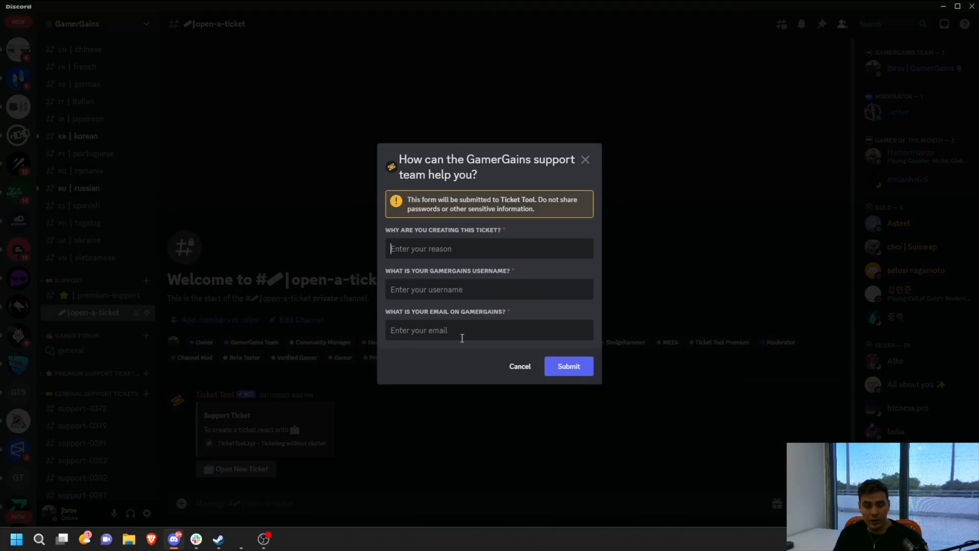
{"action": "left_click", "coordinate": [567, 366]}
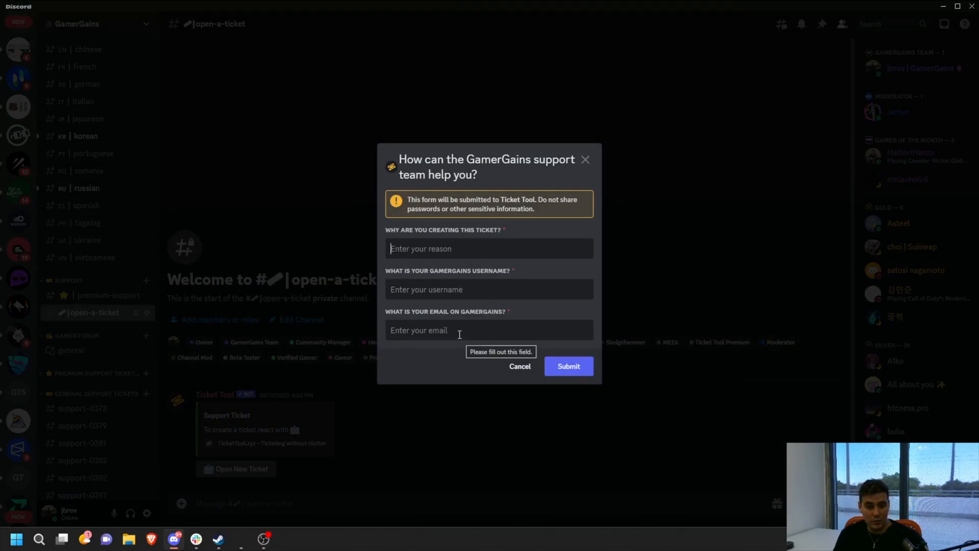